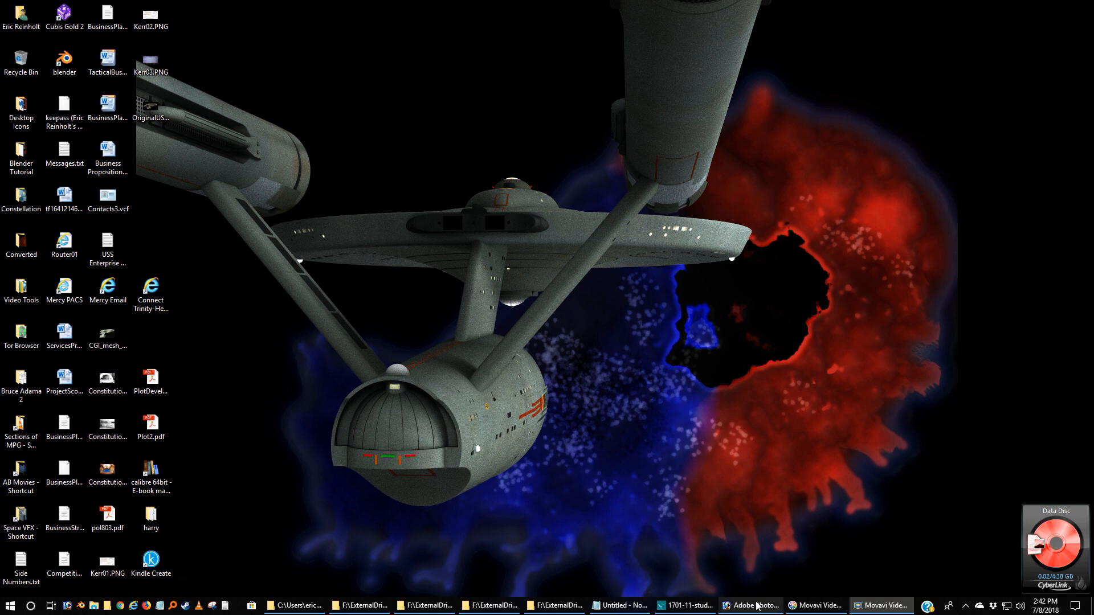
- Restore the Photoshop window with the 1701-11-study_006a.jpg blueprint and select the Red Alan Sinclair layer
{"action": "left_click", "coordinate": [749, 604]}
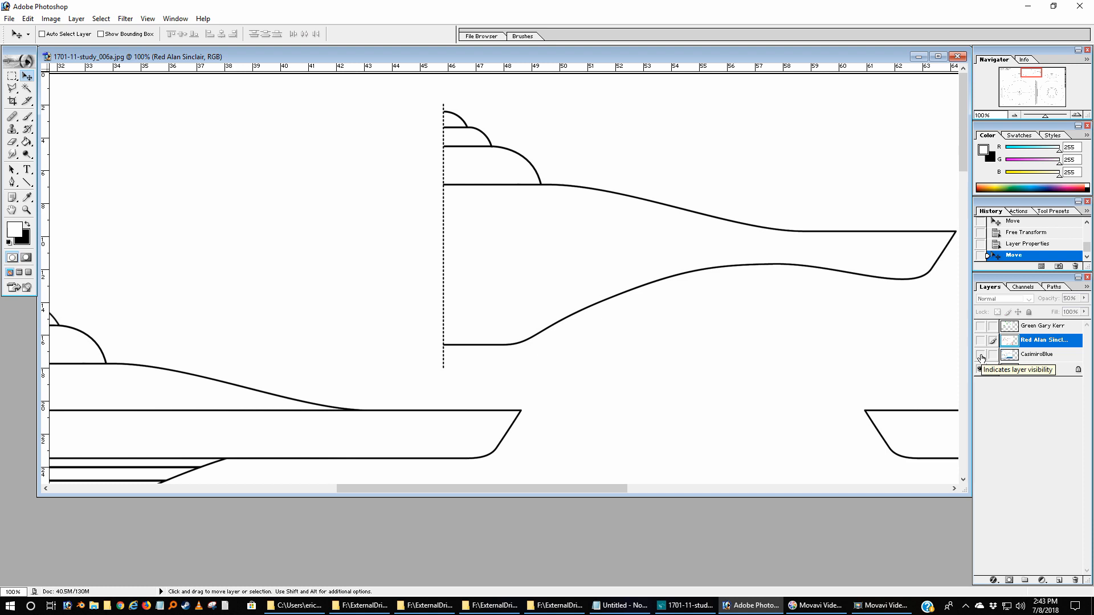
{"action": "left_click", "coordinate": [980, 370]}
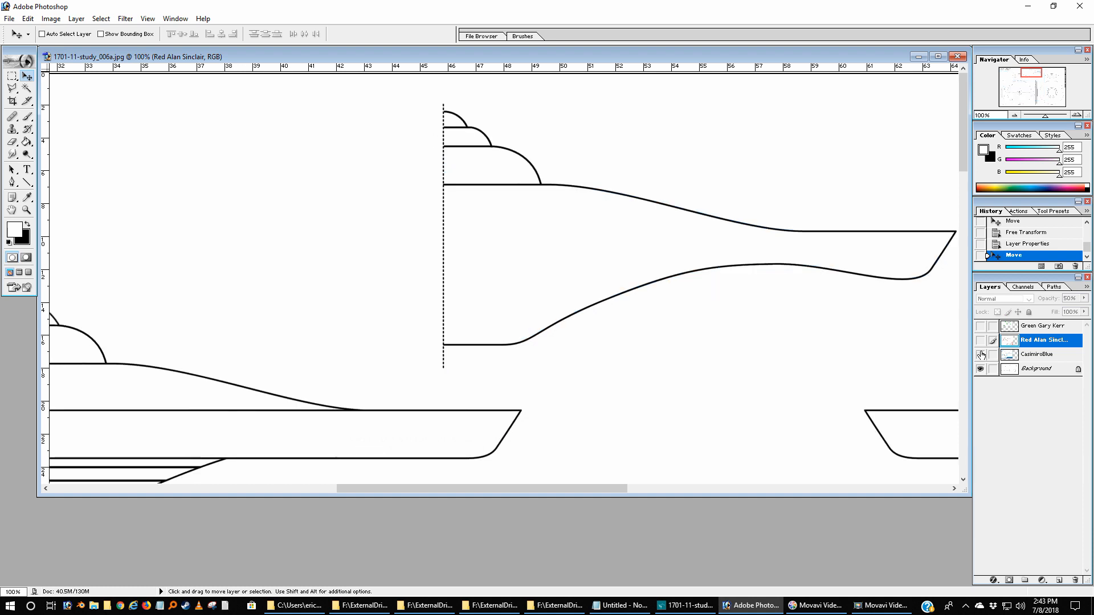
- Show the Red Alan Sinclair tracing over the hull outlines, then minimize Photoshop to the desktop
{"action": "left_click", "coordinate": [981, 340]}
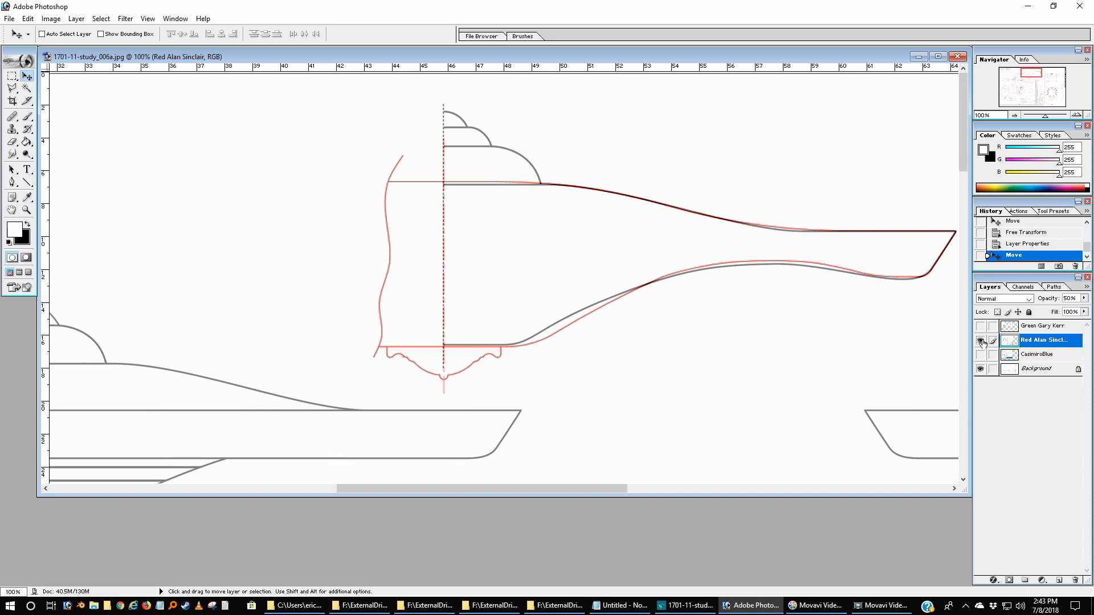
{"action": "left_click", "coordinate": [981, 326]}
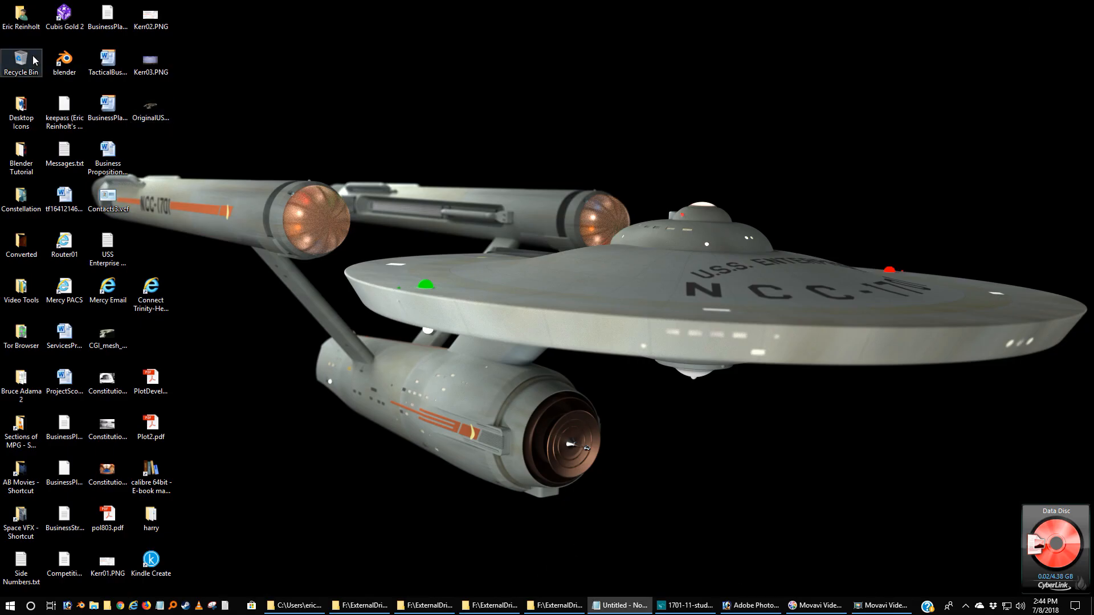
- Launch Blender from the desktop shortcut into its default cube scene
{"action": "double_click", "coordinate": [64, 59]}
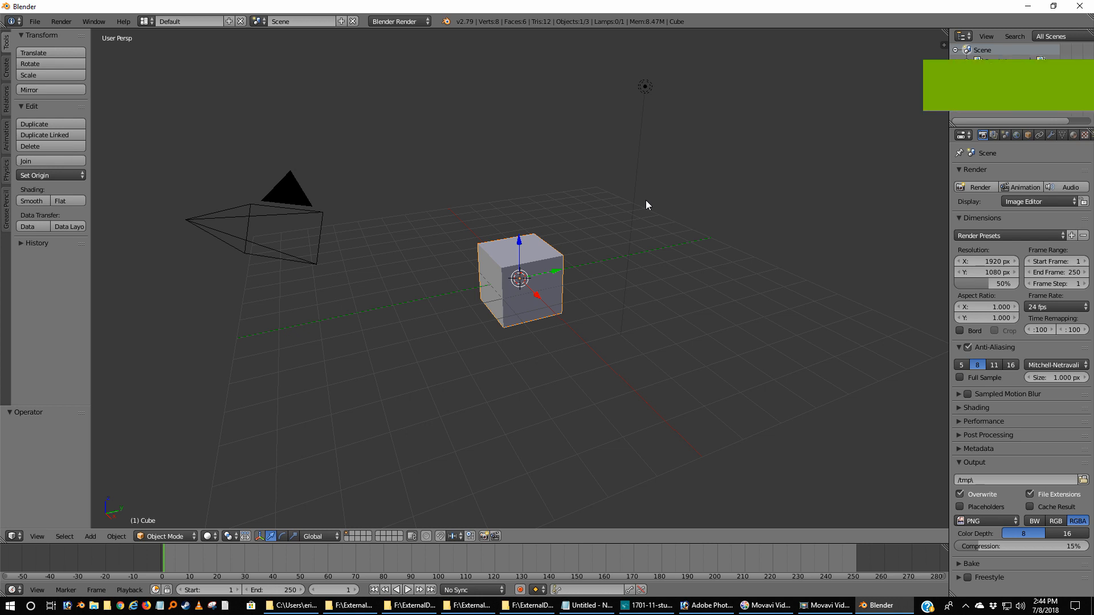
- Focus the Blender window and bring up the Help menu over the default scene
{"action": "left_click", "coordinate": [960, 50]}
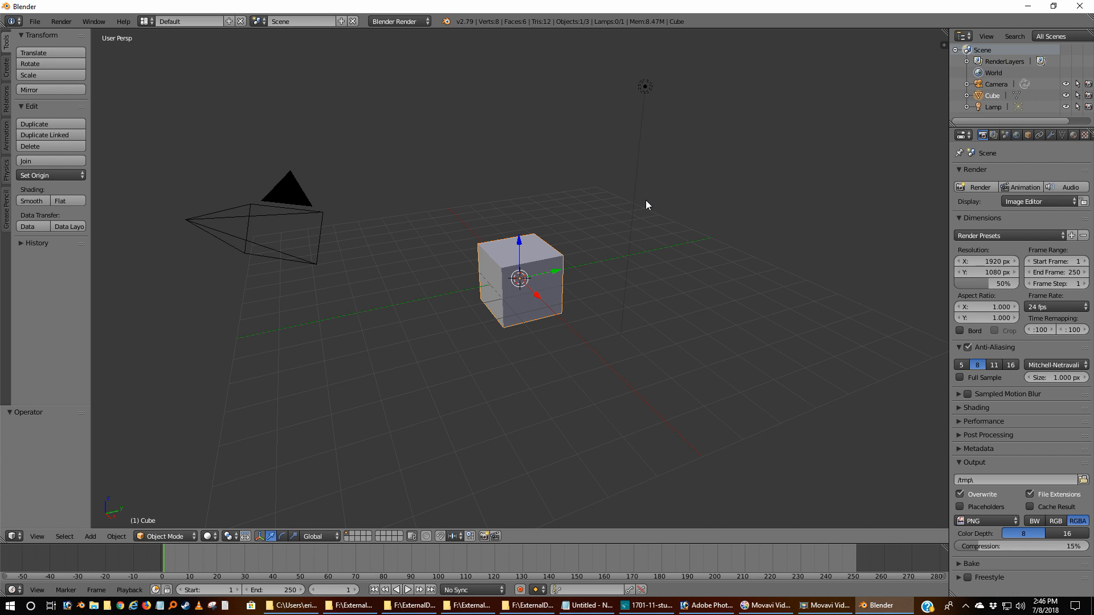
{"action": "mouse_move", "coordinate": [41, 7]}
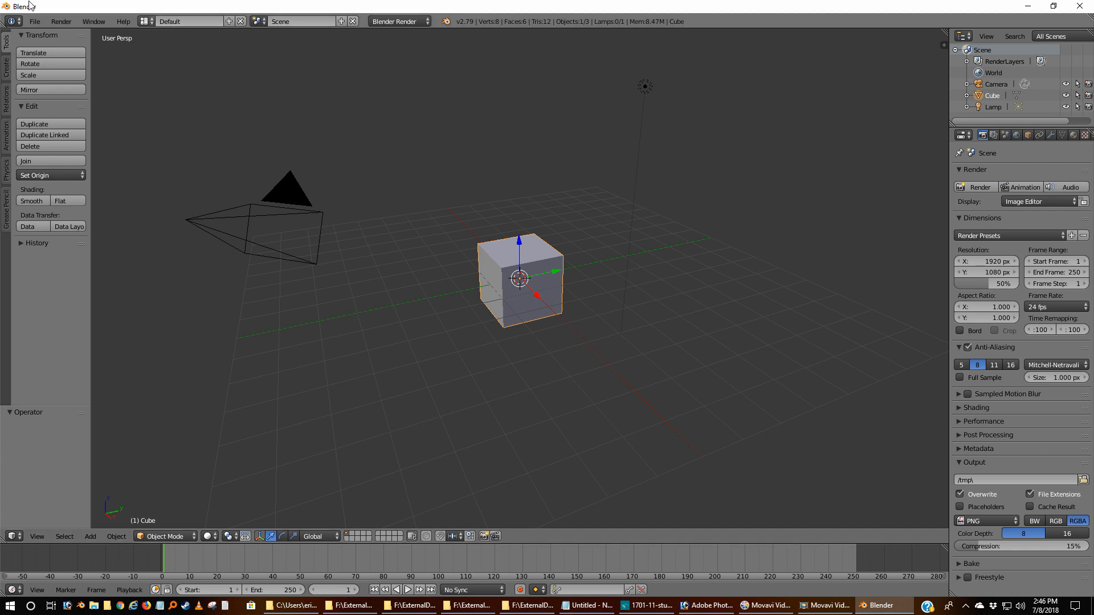
{"action": "left_click", "coordinate": [123, 20]}
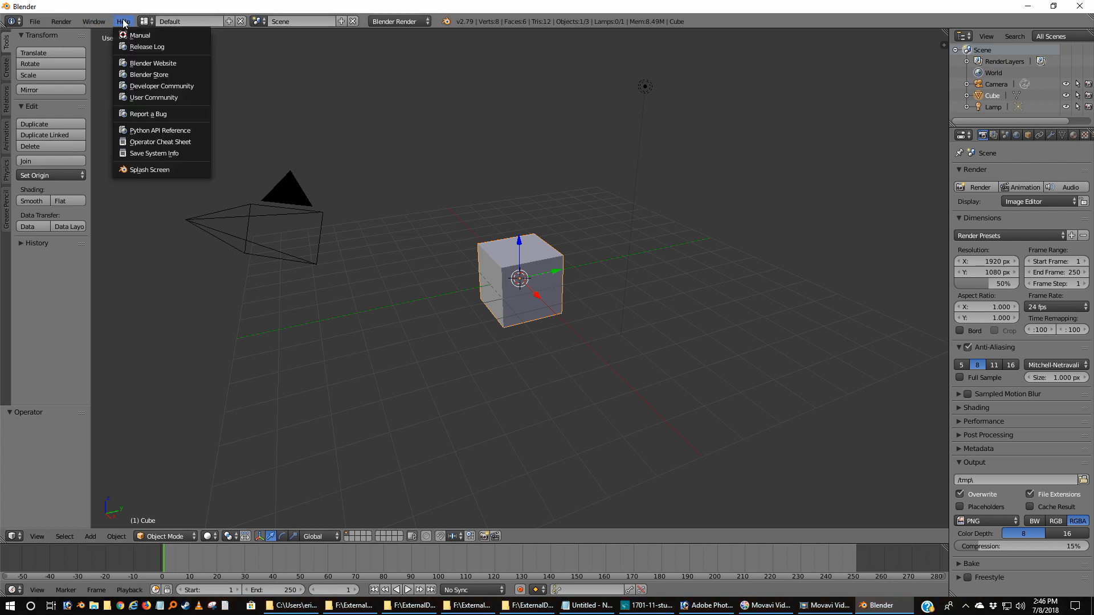
{"action": "mouse_move", "coordinate": [150, 170]}
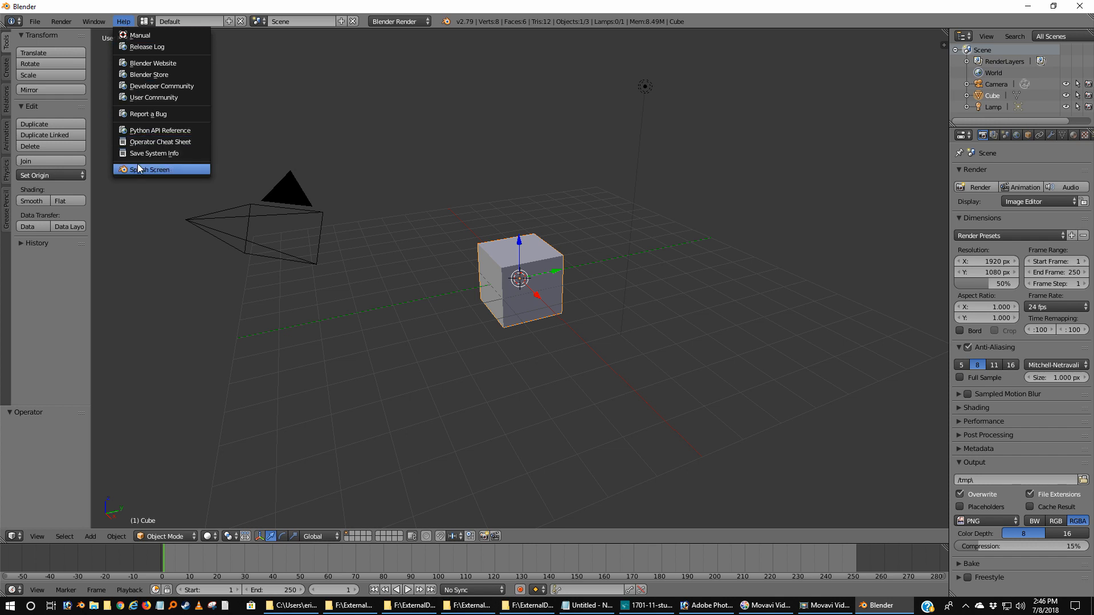
- Show the Blender 2.79 splash screen listing recent Enterprise blend files
{"action": "left_click", "coordinate": [150, 169]}
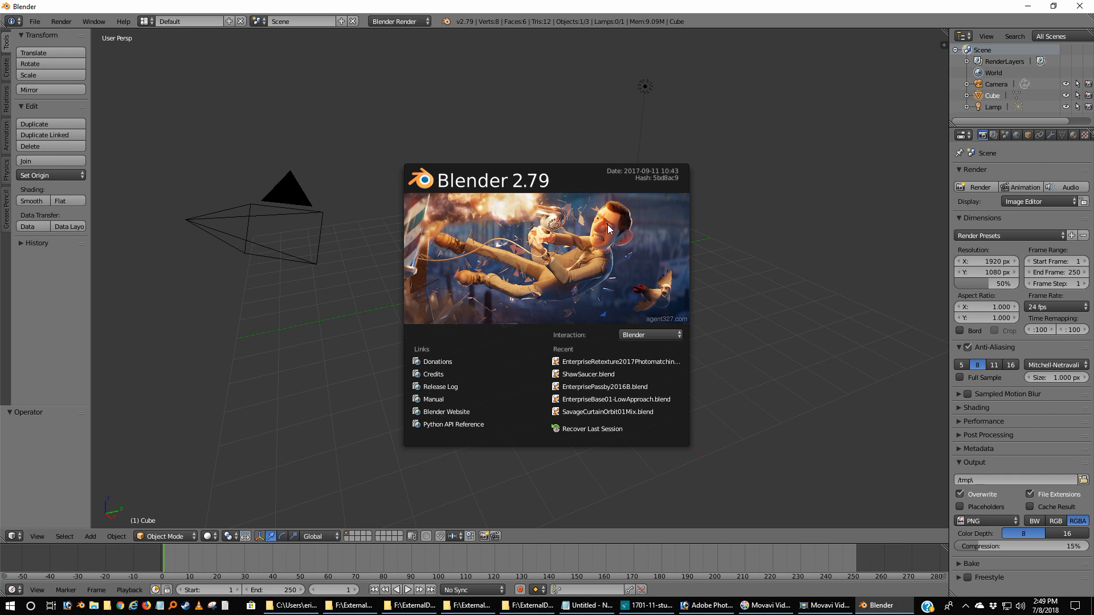
{"action": "mouse_move", "coordinate": [622, 223]}
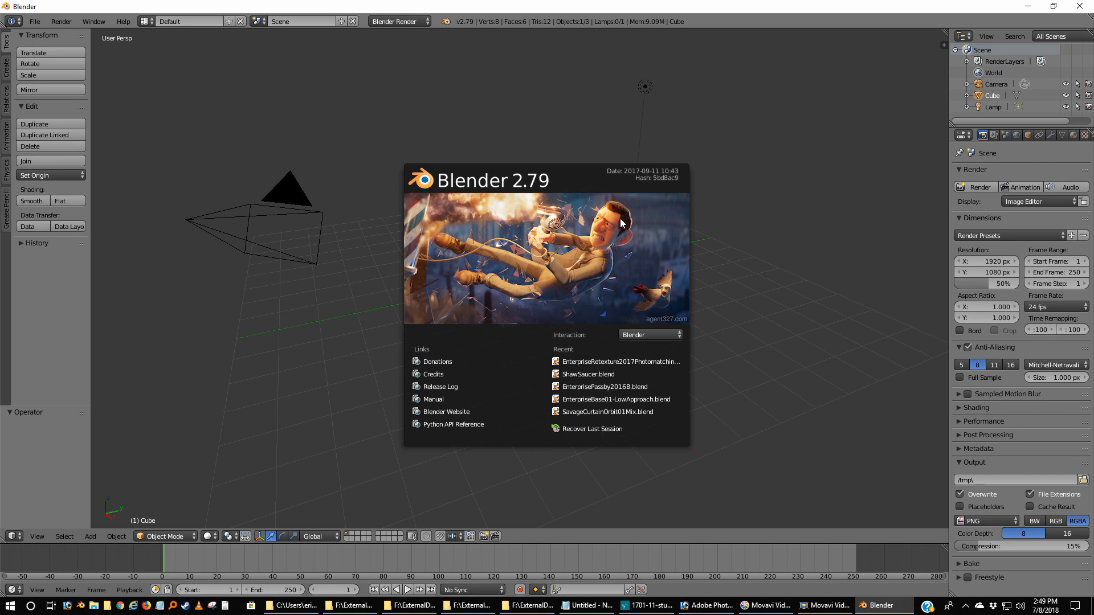